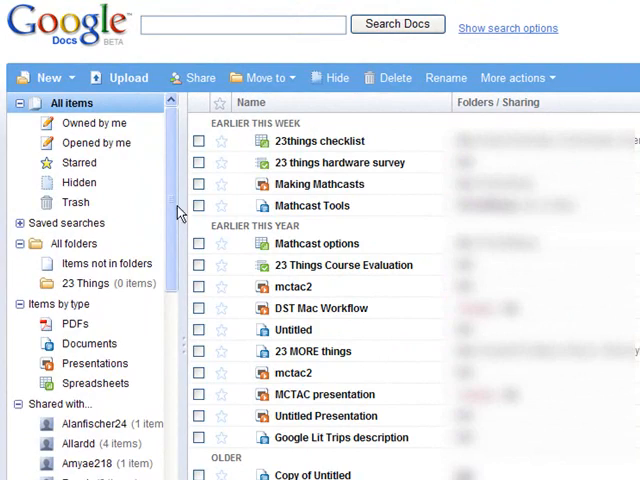
Step: Bring up the New menu listing document, presentation, spreadsheet, form and folder
left_click(44, 76)
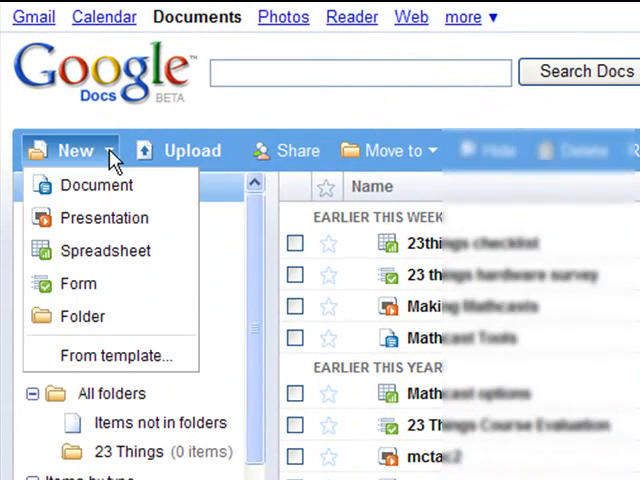
mouse_move(78, 284)
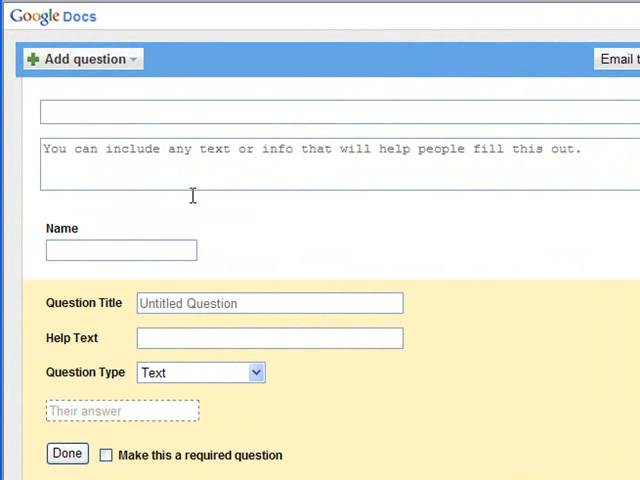
Step: Title the form 'Survey' with the description 'Answer each question.'
type("Surv")
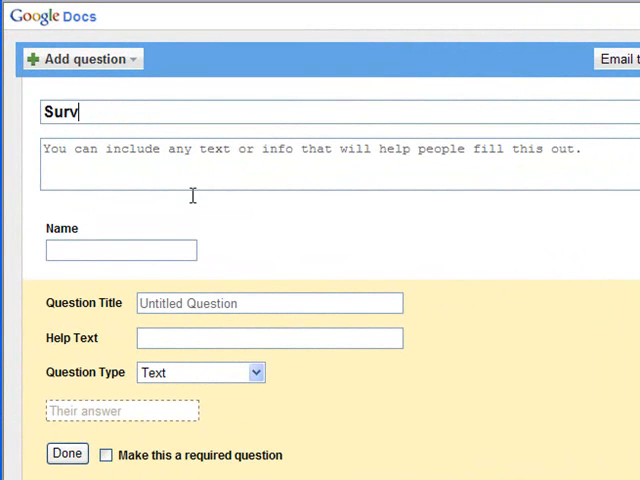
type("ey")
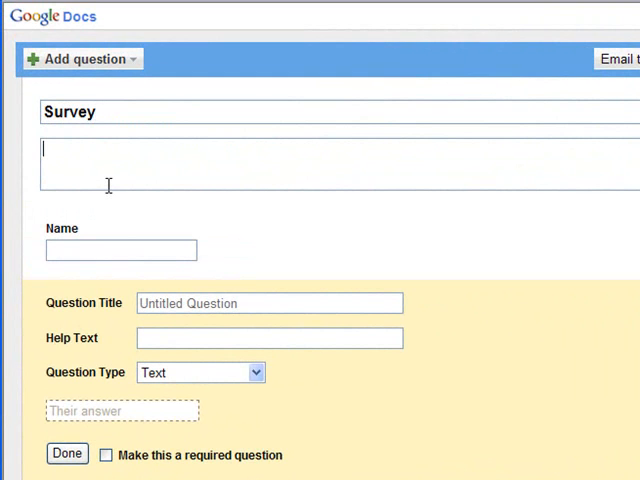
type("Answer e")
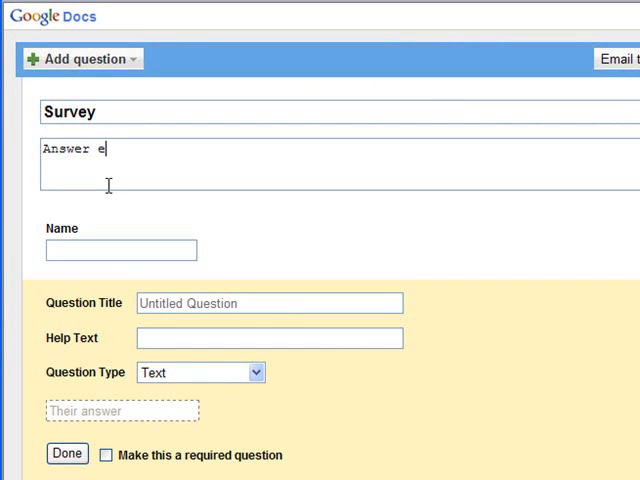
type("ach question.")
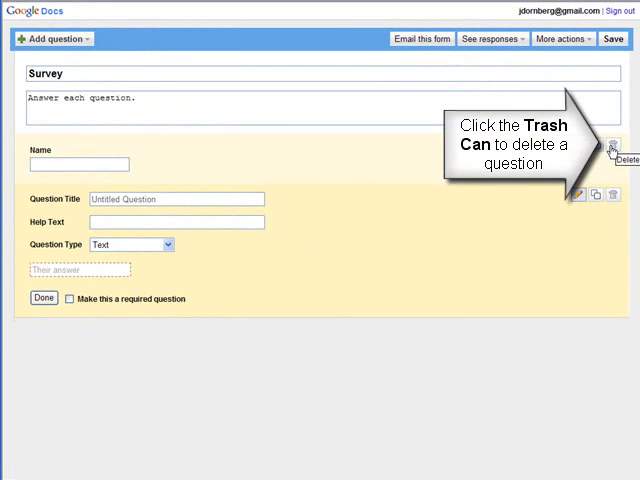
Step: Delete the default Name question and confirm discarding it
left_click(612, 196)
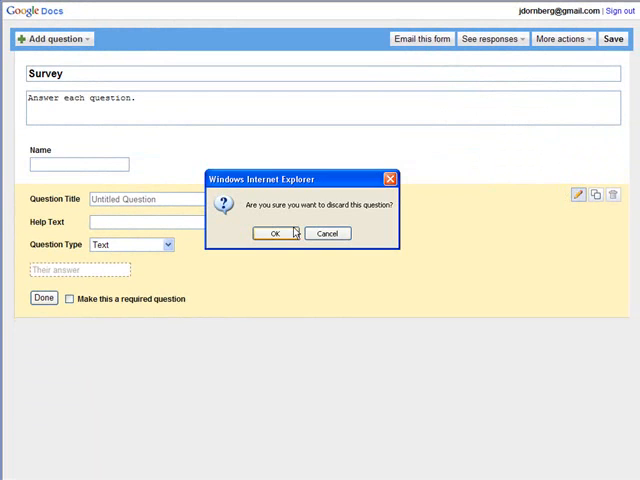
left_click(274, 232)
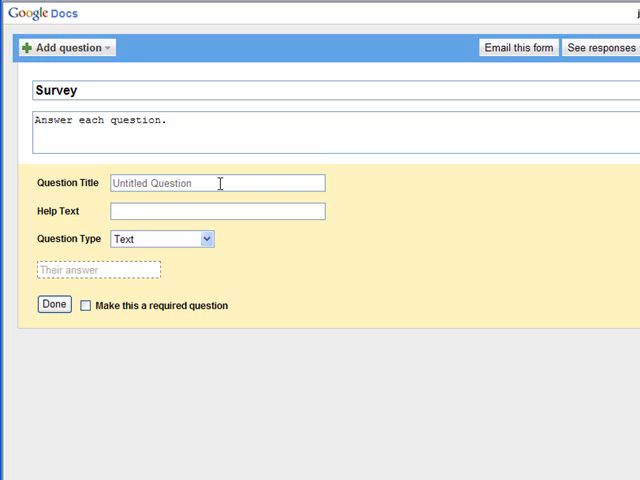
Step: Cycle the question through paragraph text, multiple choice and list, ending on a 1–5 scale
left_click(216, 182)
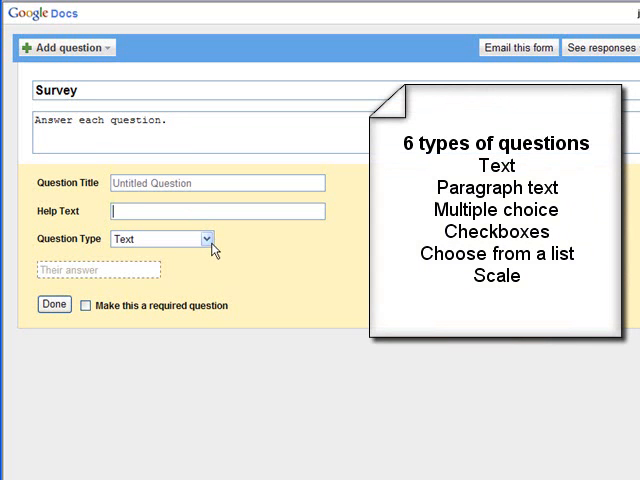
mouse_move(212, 250)
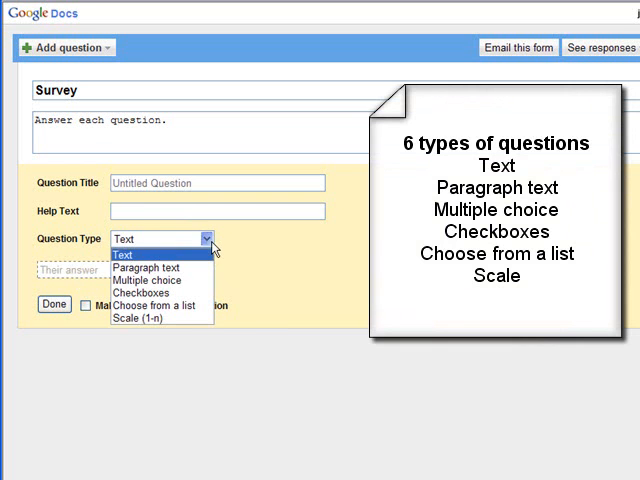
left_click(146, 268)
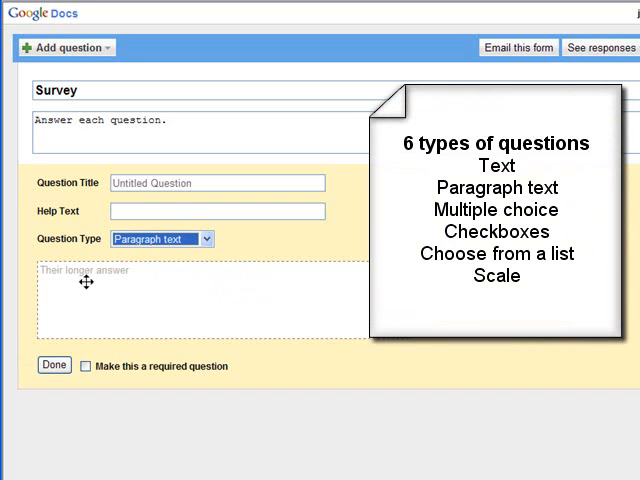
left_click(160, 238)
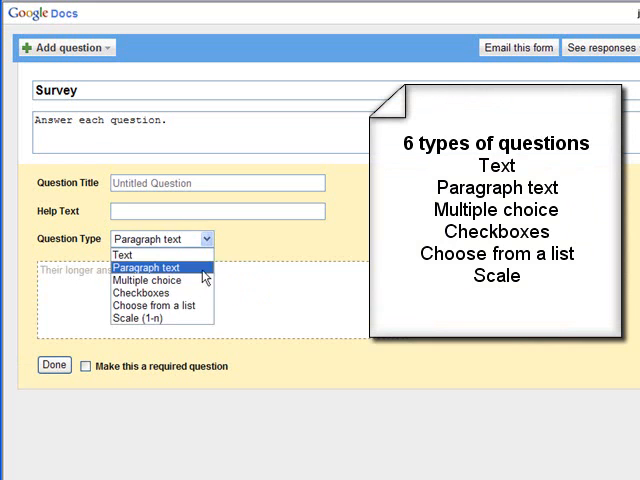
left_click(146, 280)
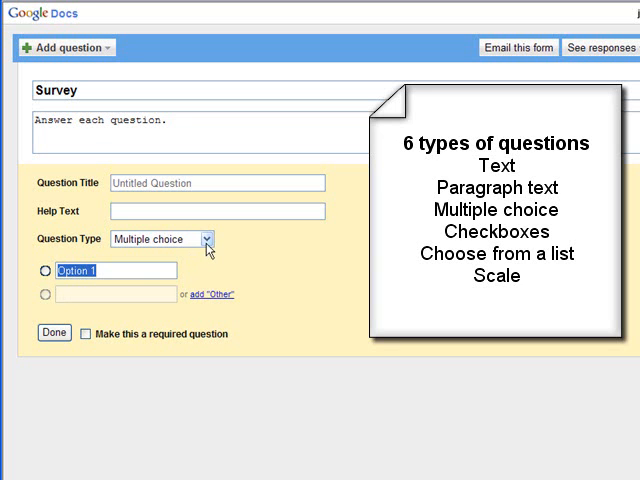
left_click(162, 238)
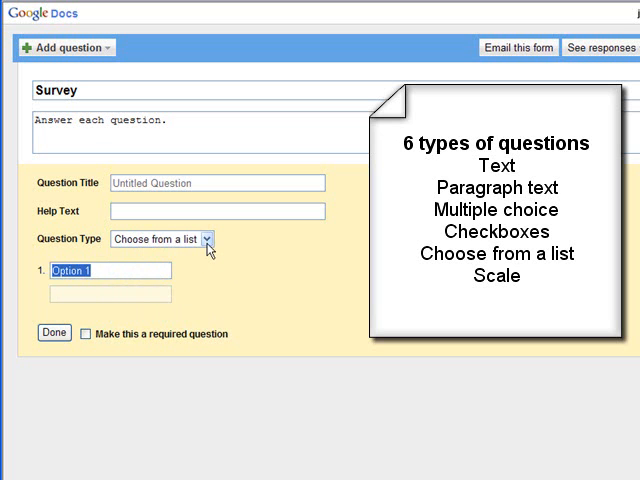
left_click(162, 238)
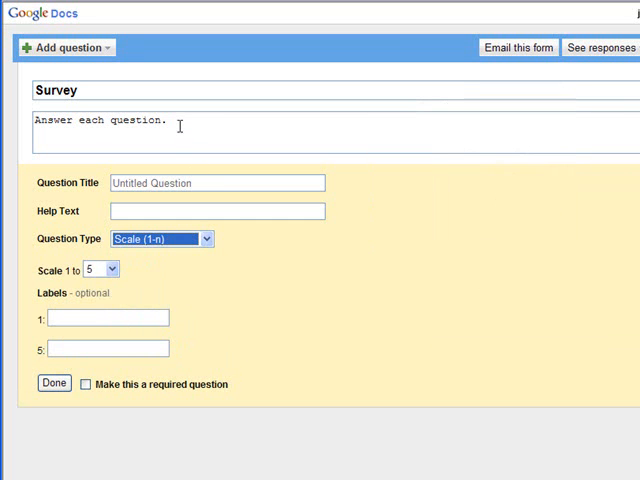
Step: Title the scale question 'How do you like Google Docs?'
left_click(216, 184)
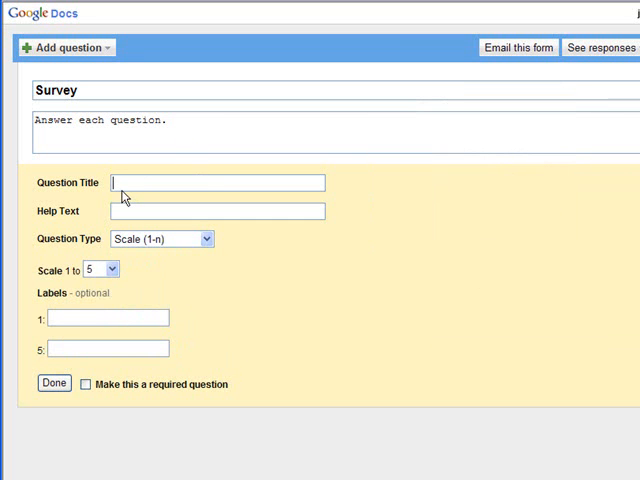
type("H")
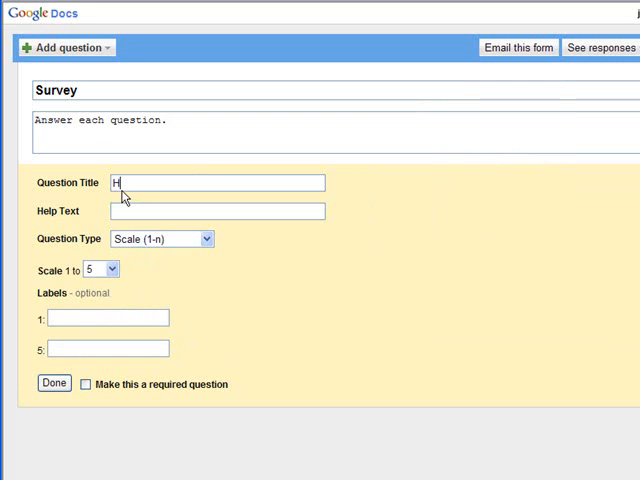
type("ow do you like")
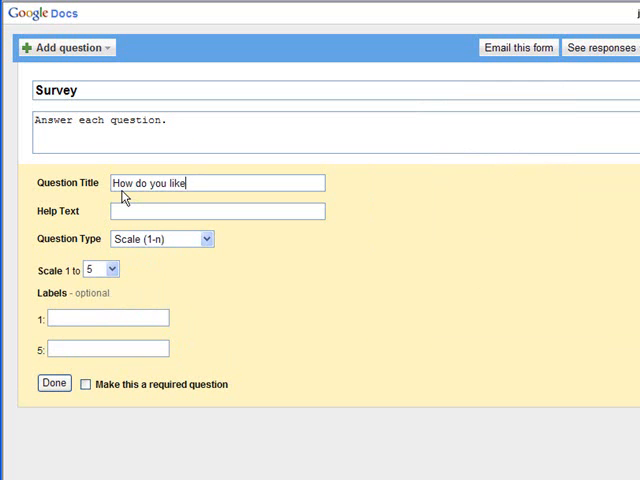
type("Google Docs?")
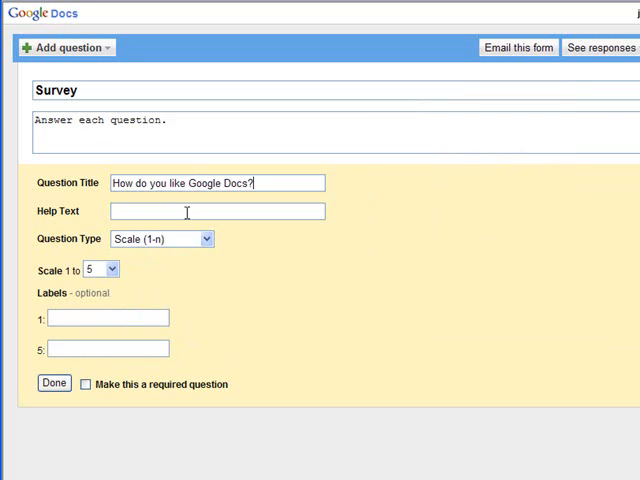
mouse_move(104, 332)
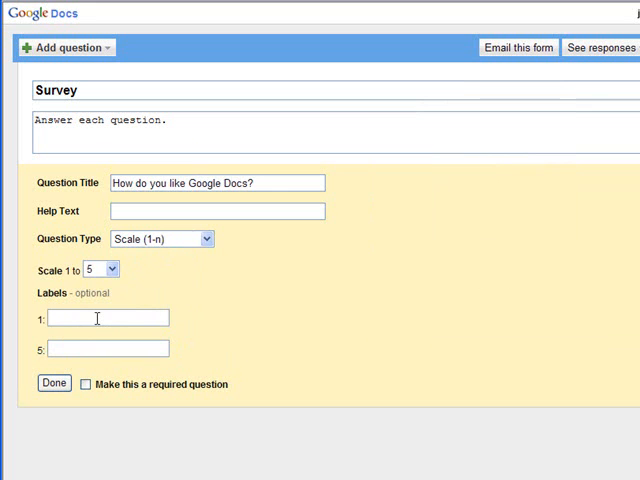
Step: Label the scale ends 'Hate it' and 'Love it' and make the question required
type("Hate it")
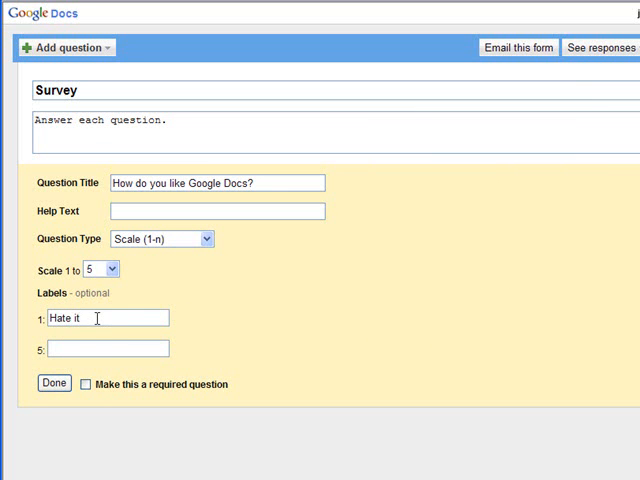
type("L")
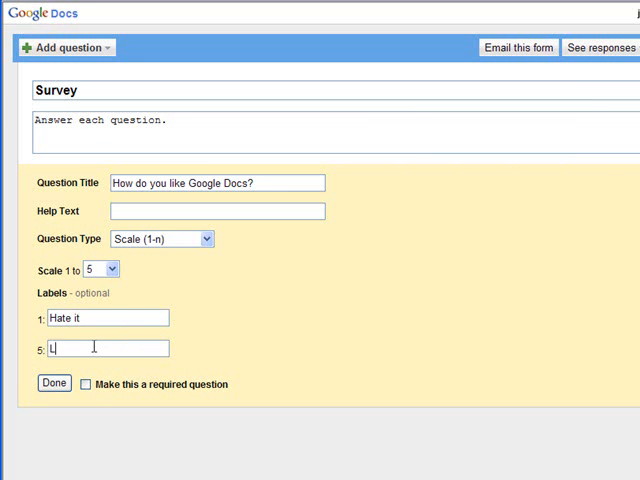
type("Love it")
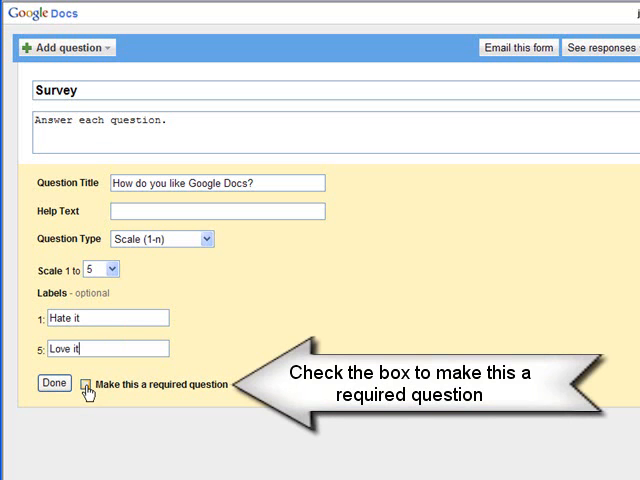
left_click(92, 384)
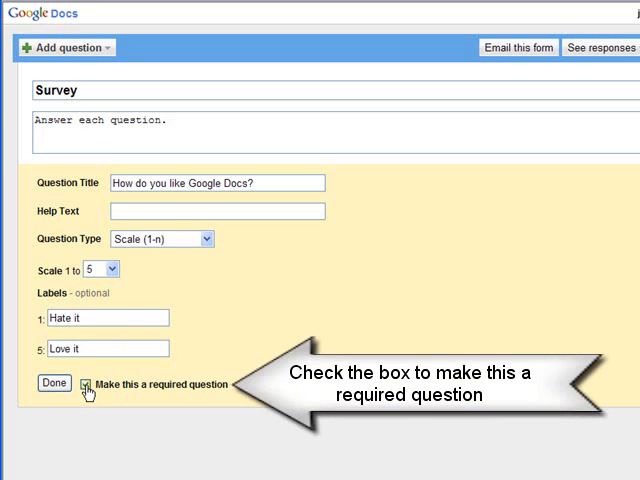
left_click(92, 384)
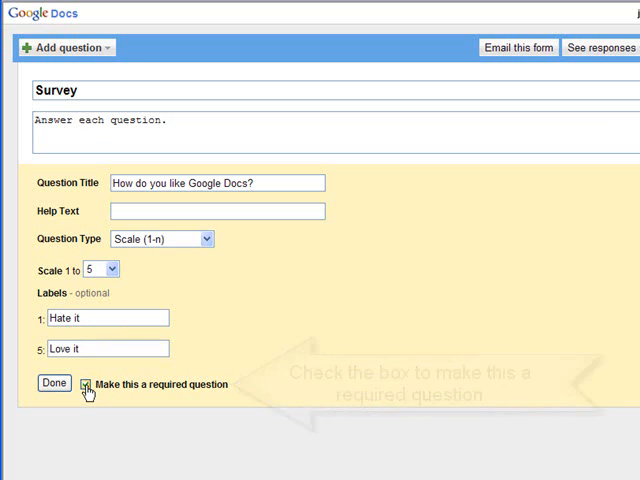
left_click(86, 384)
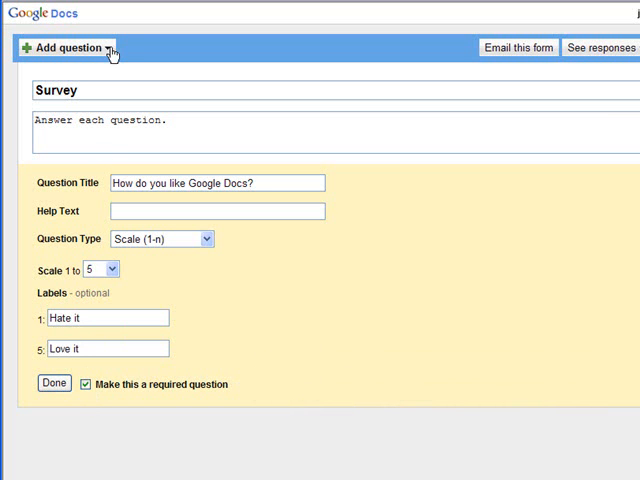
Step: Review the Add question and Email this form options while the form saves
left_click(66, 52)
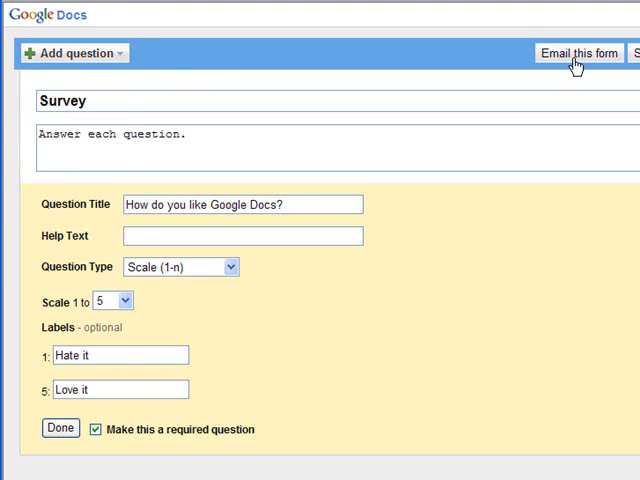
left_click(578, 52)
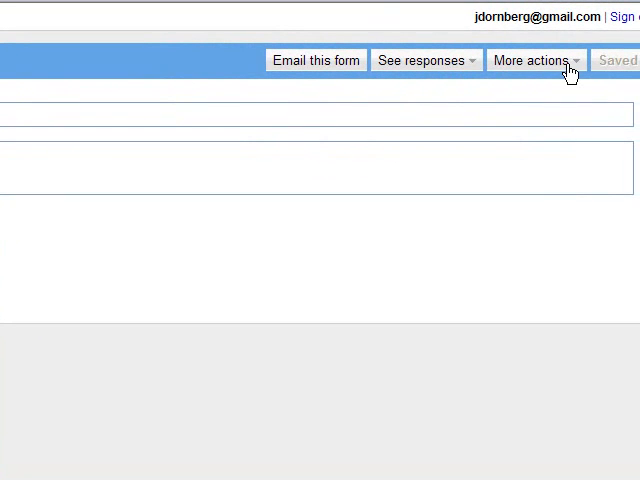
left_click(536, 60)
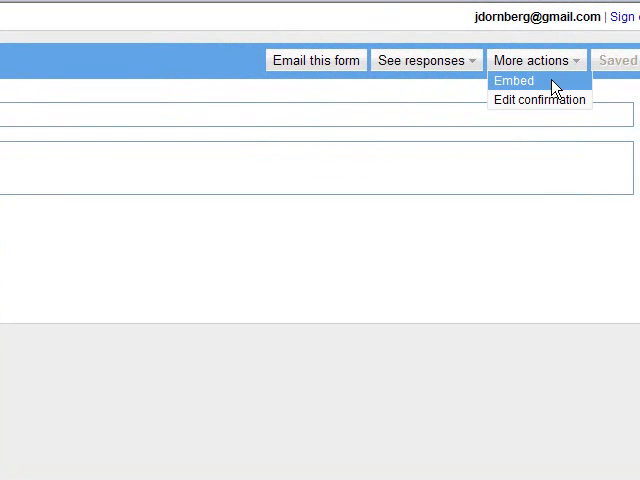
left_click(514, 80)
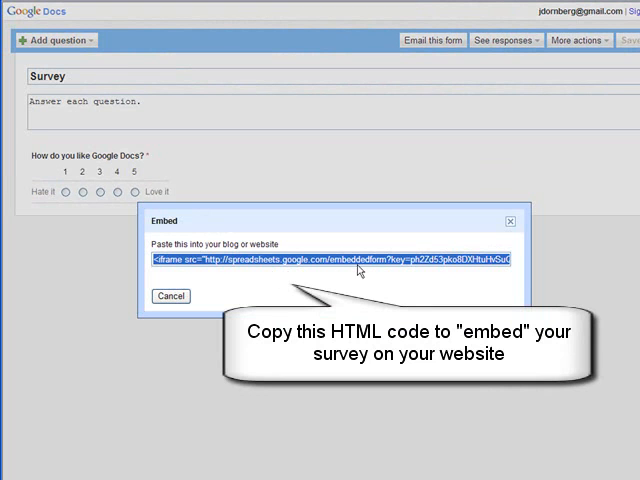
mouse_move(472, 240)
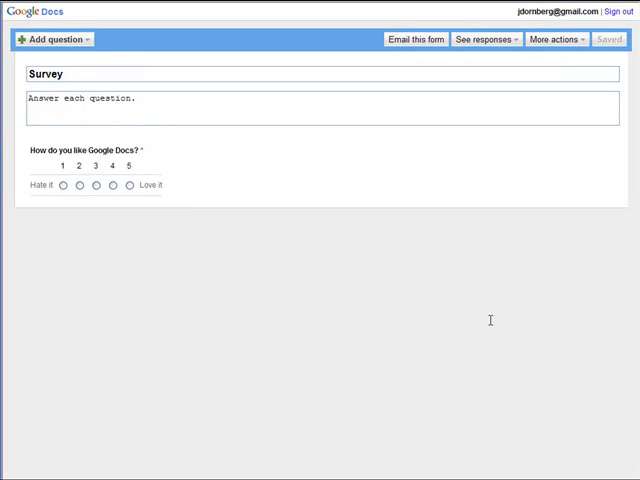
mouse_move(586, 48)
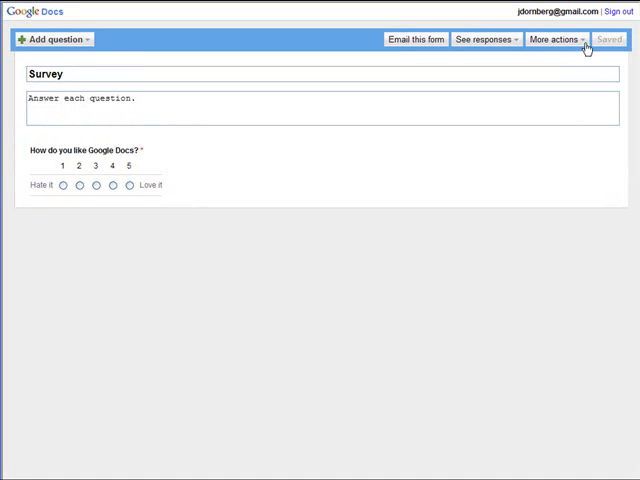
Step: Reach the Edit confirmation dialog through More actions for the thank-you message
left_click(552, 40)
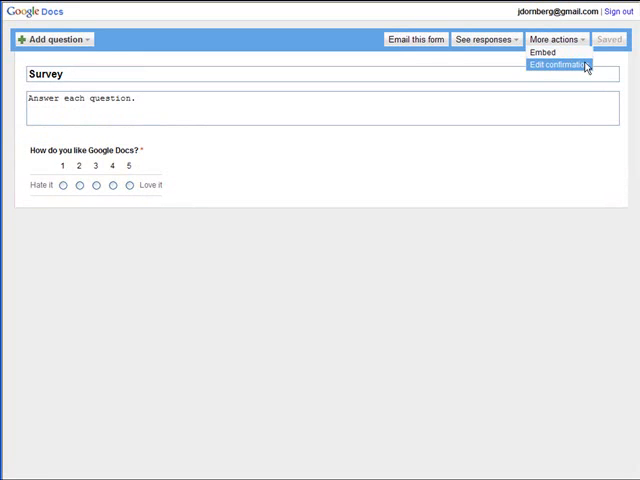
left_click(556, 64)
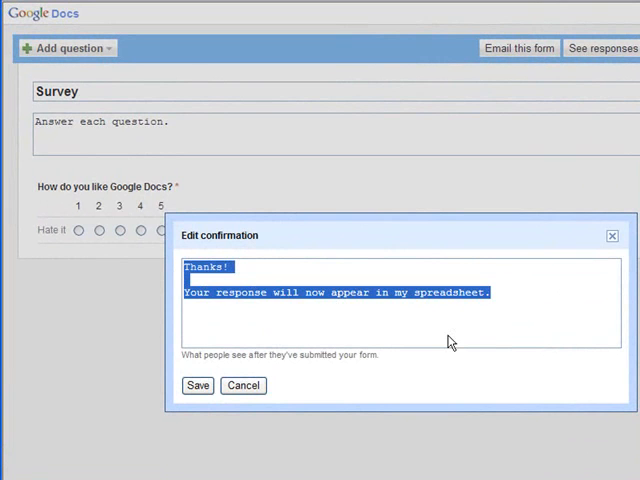
mouse_move(284, 390)
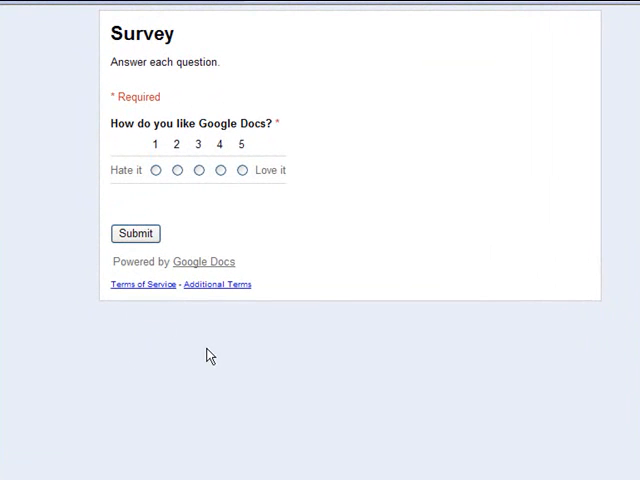
mouse_move(240, 170)
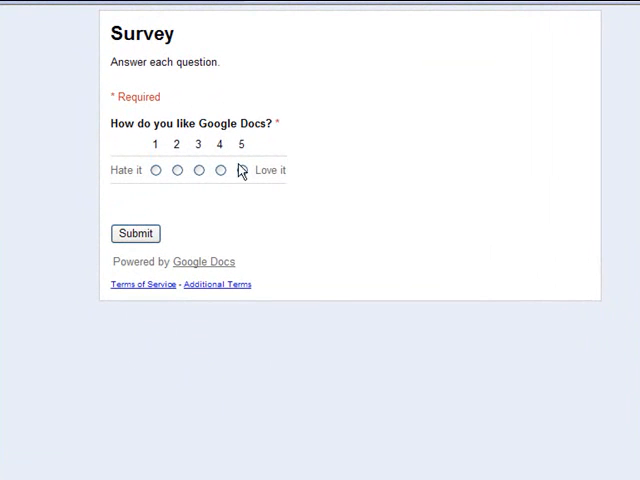
Step: Submit a live response rating Google Docs 3 on the scale
left_click(198, 170)
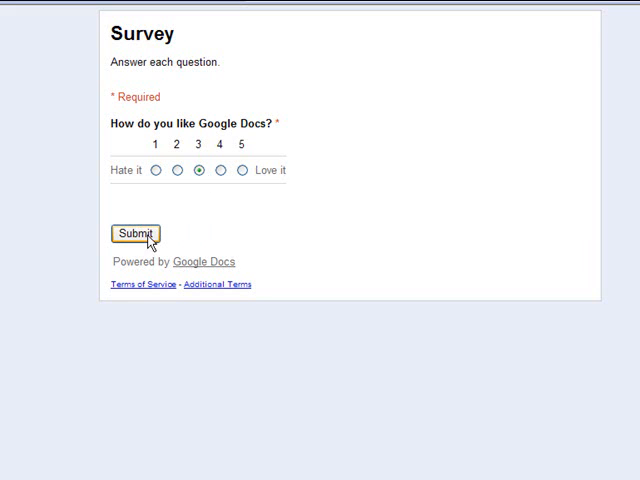
left_click(132, 232)
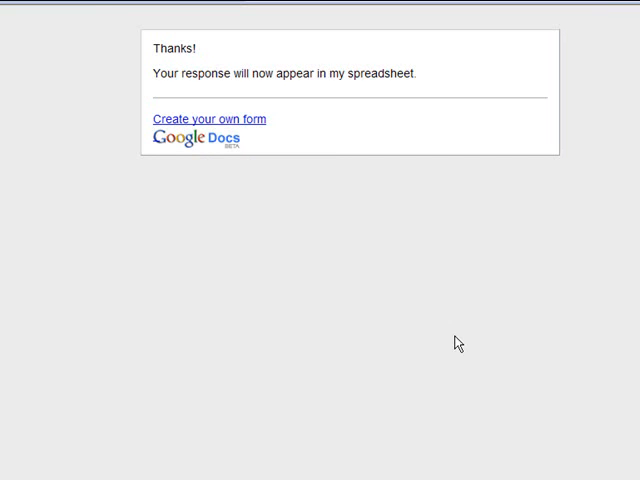
mouse_move(250, 174)
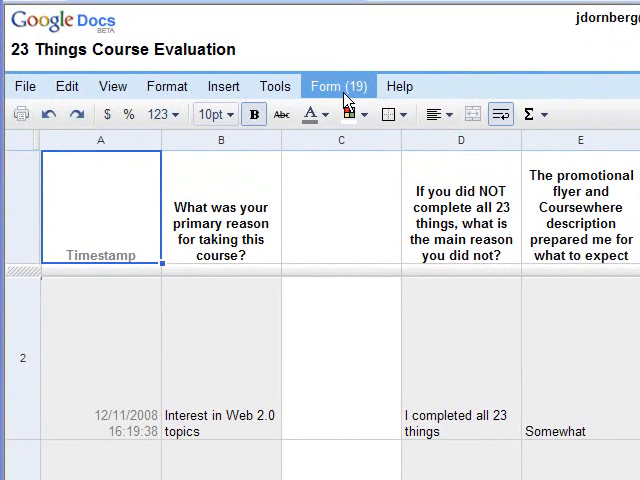
Step: Show the Form (19) menu of the 23 Things Course Evaluation spreadsheet
left_click(338, 86)
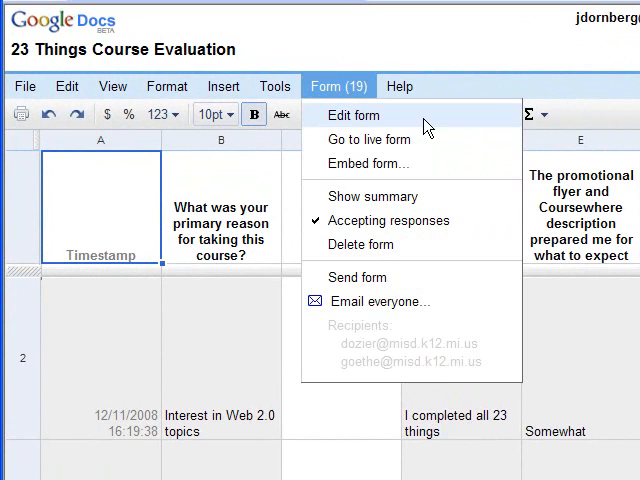
mouse_move(380, 140)
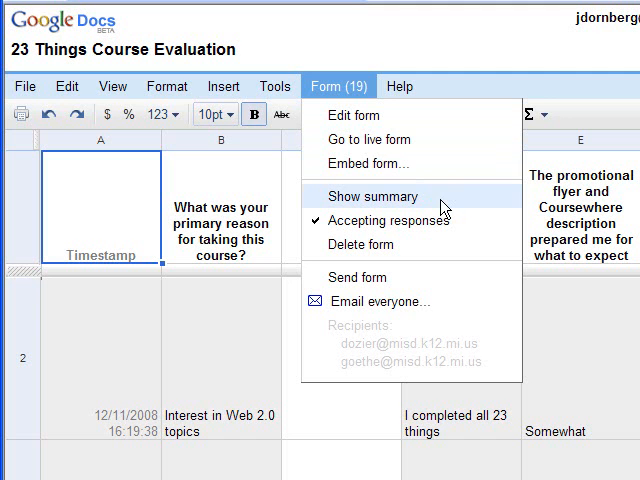
mouse_move(444, 208)
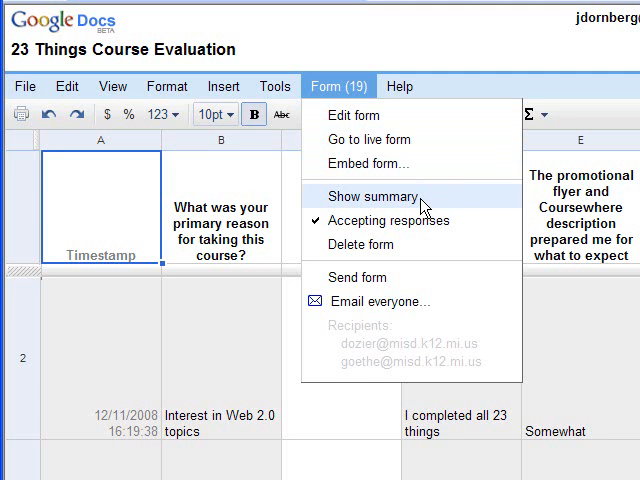
Step: Show the summary of the 19 responses and scroll through each question's pie chart
left_click(364, 196)
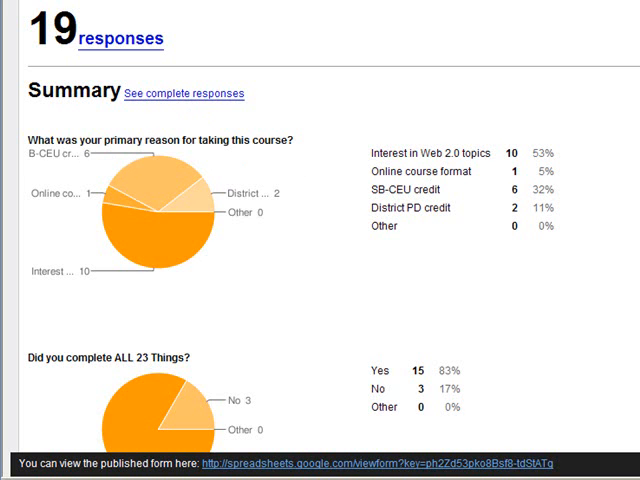
scroll("down", 3)
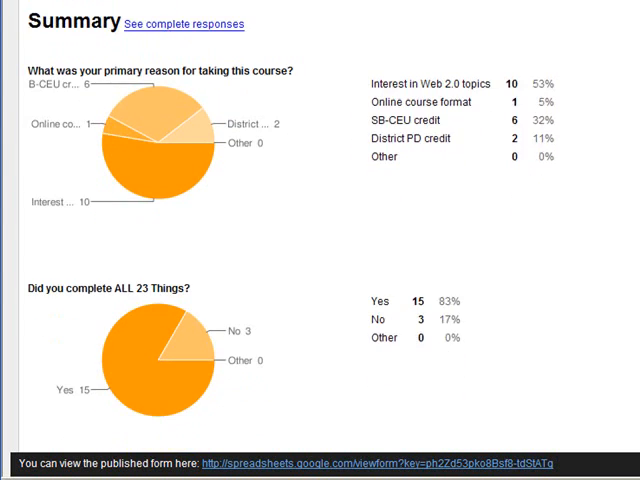
scroll("down", 3)
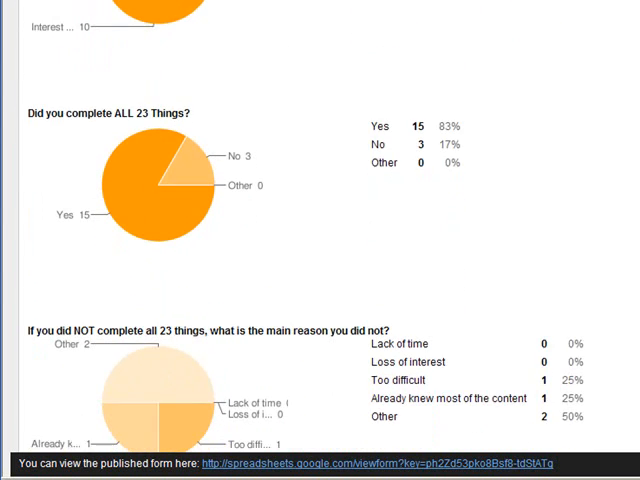
scroll("down", 3)
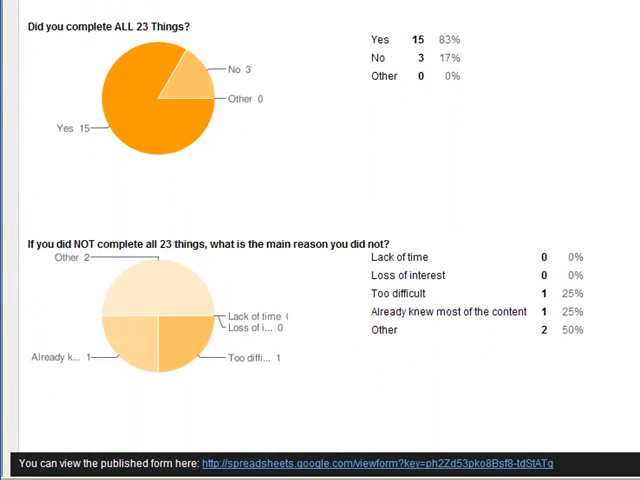
scroll("down", 3)
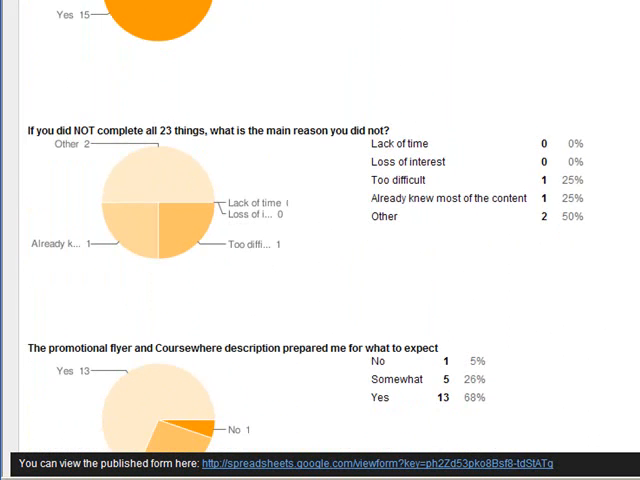
scroll("down", 3)
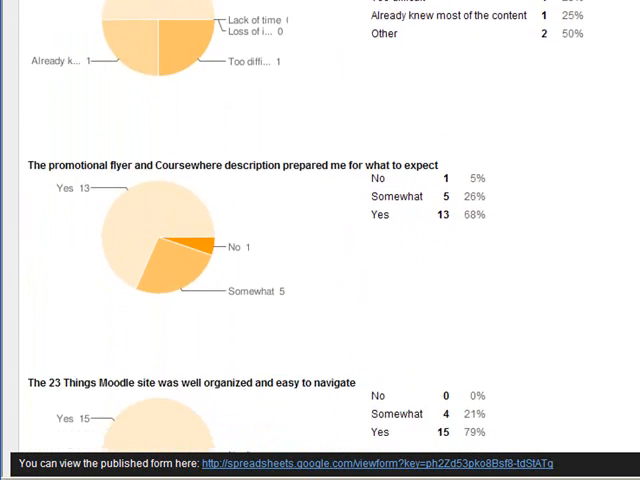
scroll("down", 3)
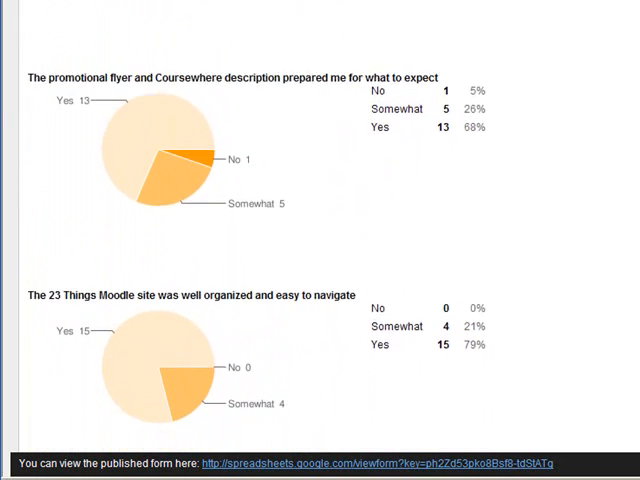
scroll("down", 3)
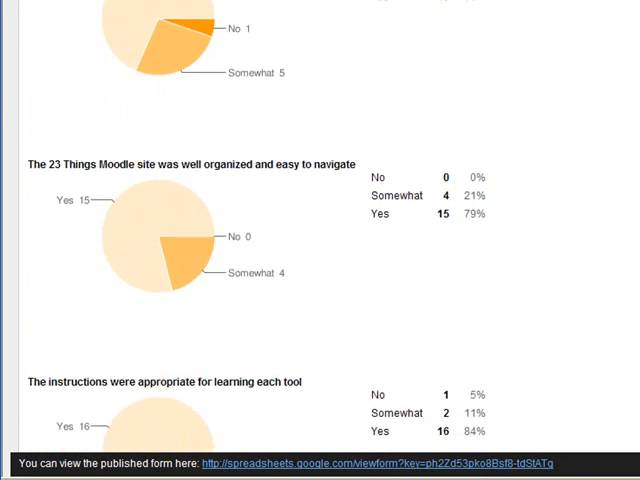
scroll("down", 3)
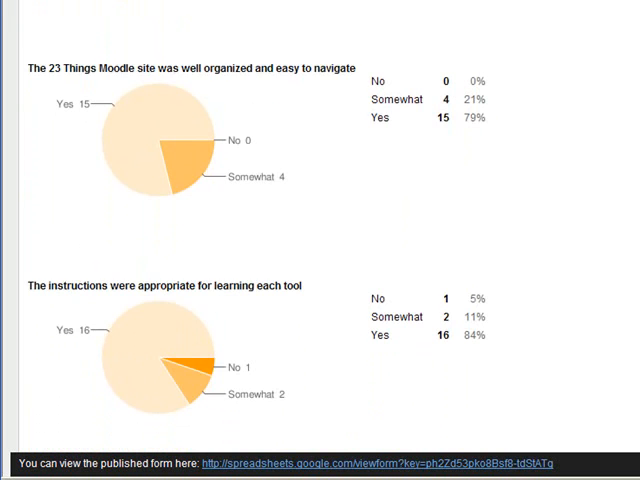
scroll("down", 3)
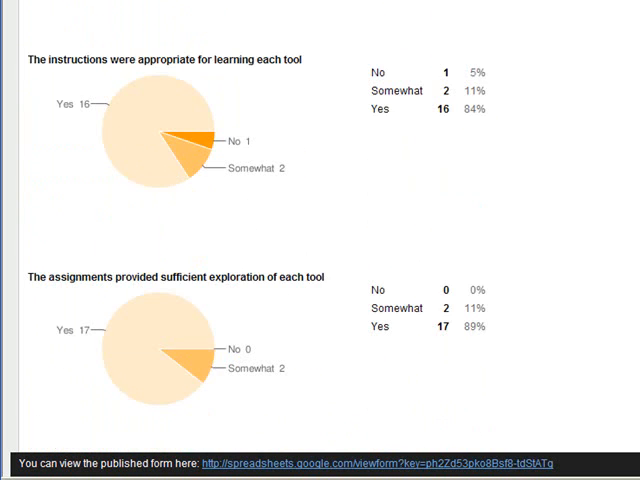
scroll("down", 3)
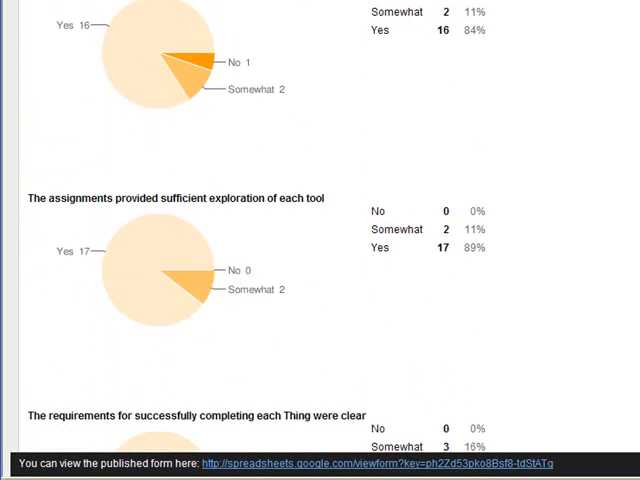
scroll("down", 3)
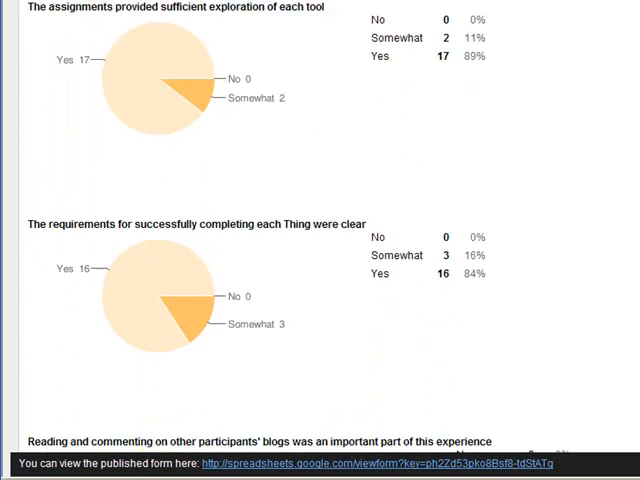
scroll("down", 3)
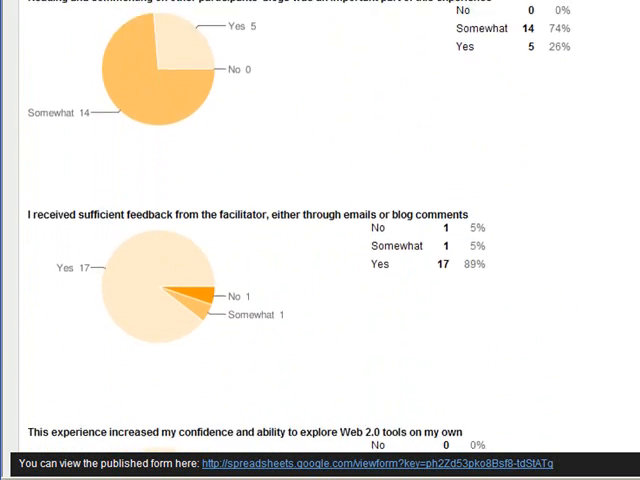
scroll("down", 3)
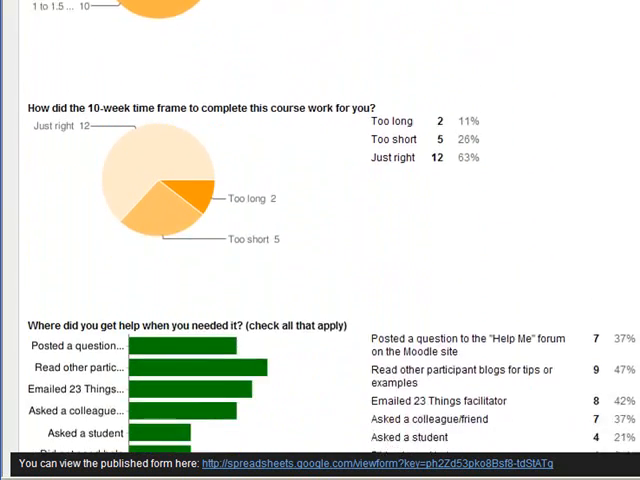
scroll("down", 3)
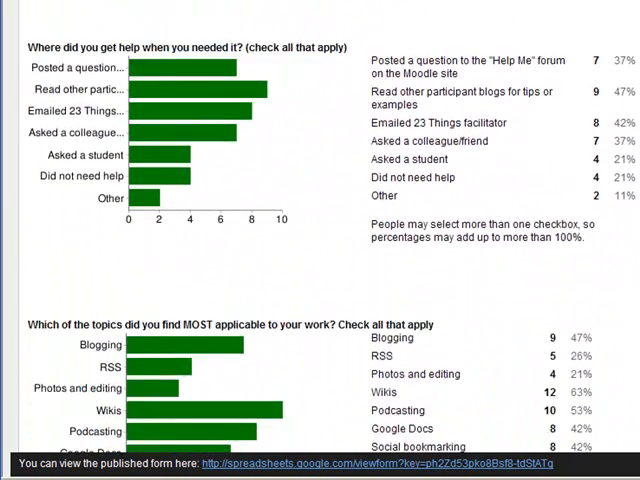
scroll("down", 3)
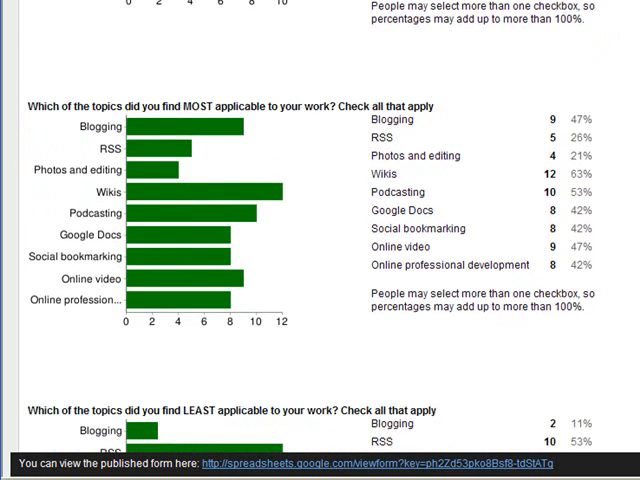
scroll("down", 3)
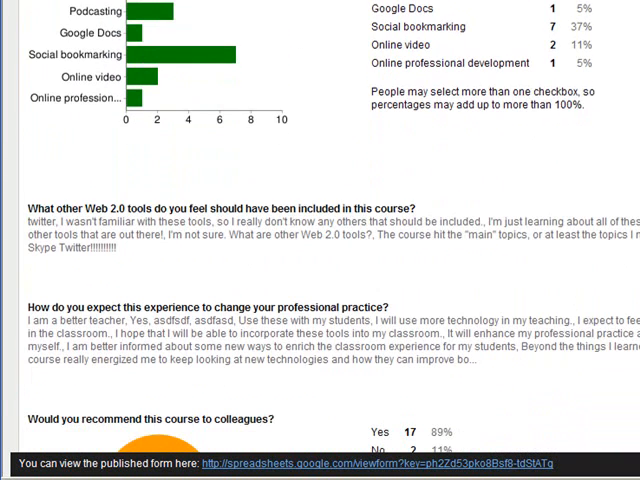
scroll("down", 3)
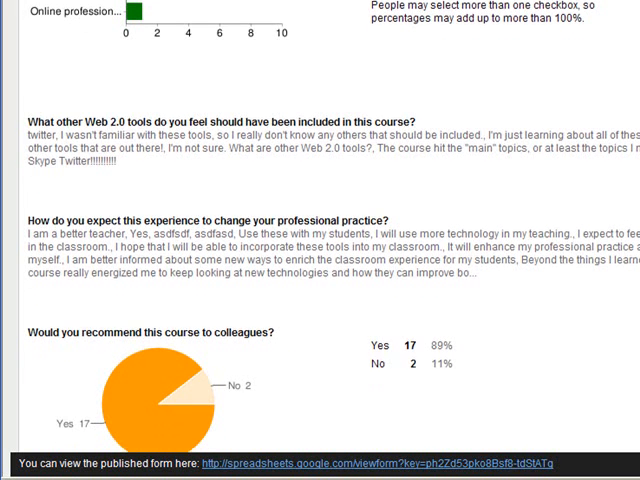
scroll("down", 3)
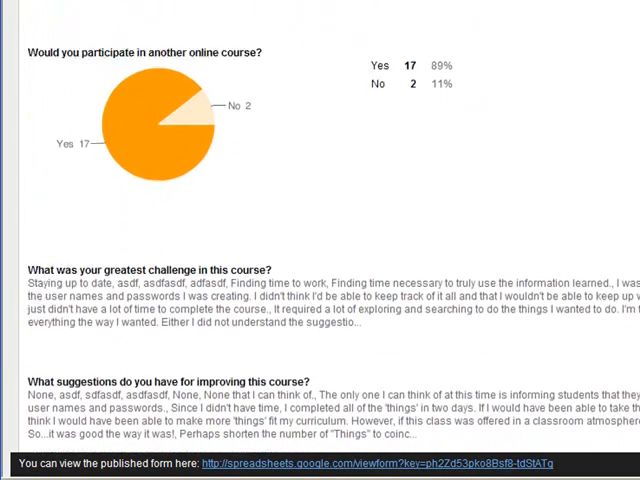
scroll("down", 3)
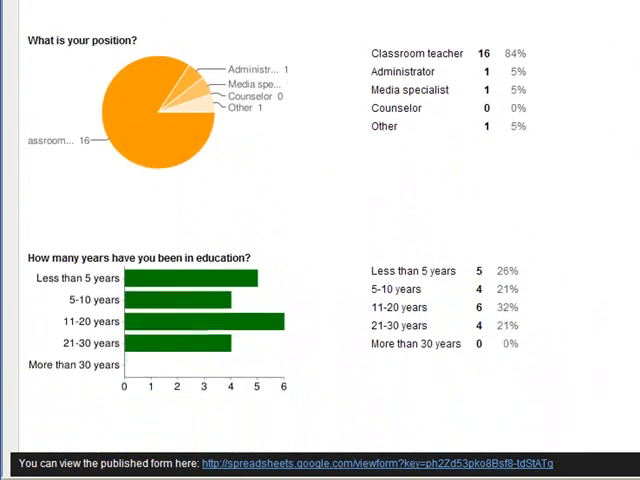